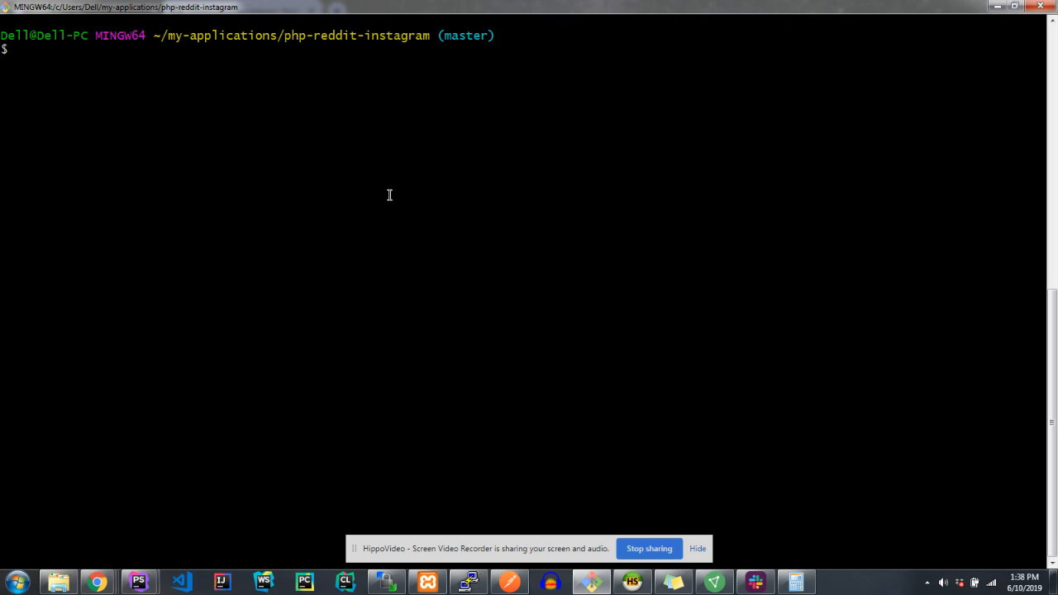
- Run 'php redgram main' from the php-reddit-instagram folder
{"action": "type", "text": "php"}
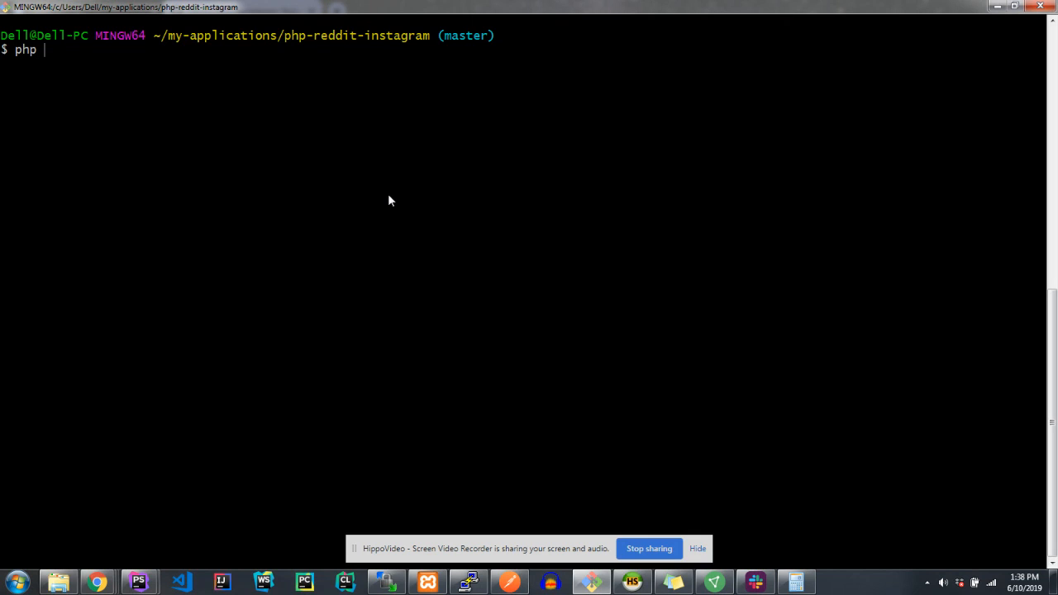
{"action": "type", "text": "redgram"}
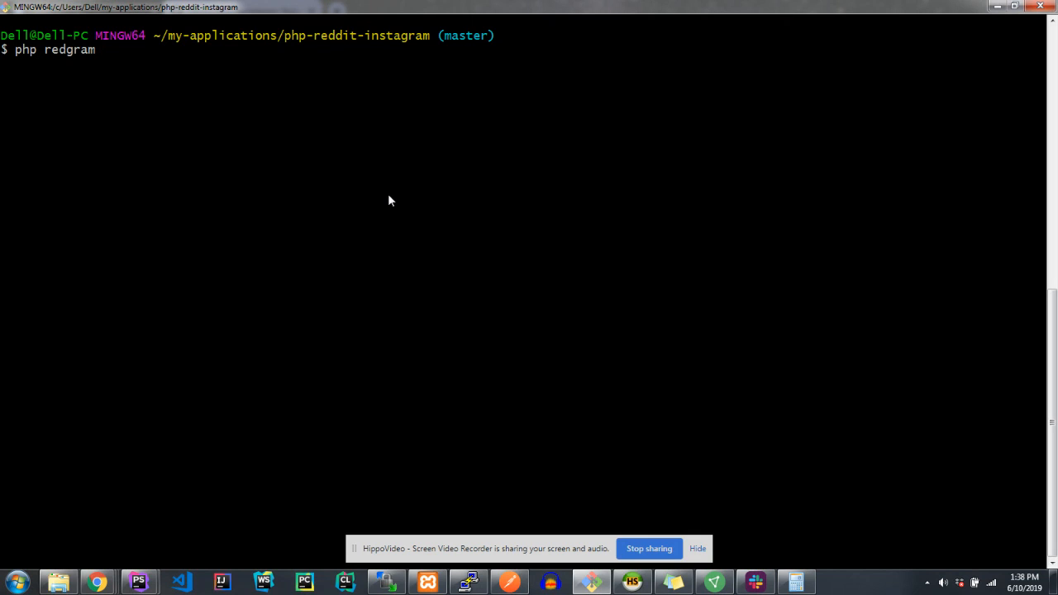
{"action": "type", "text": "main"}
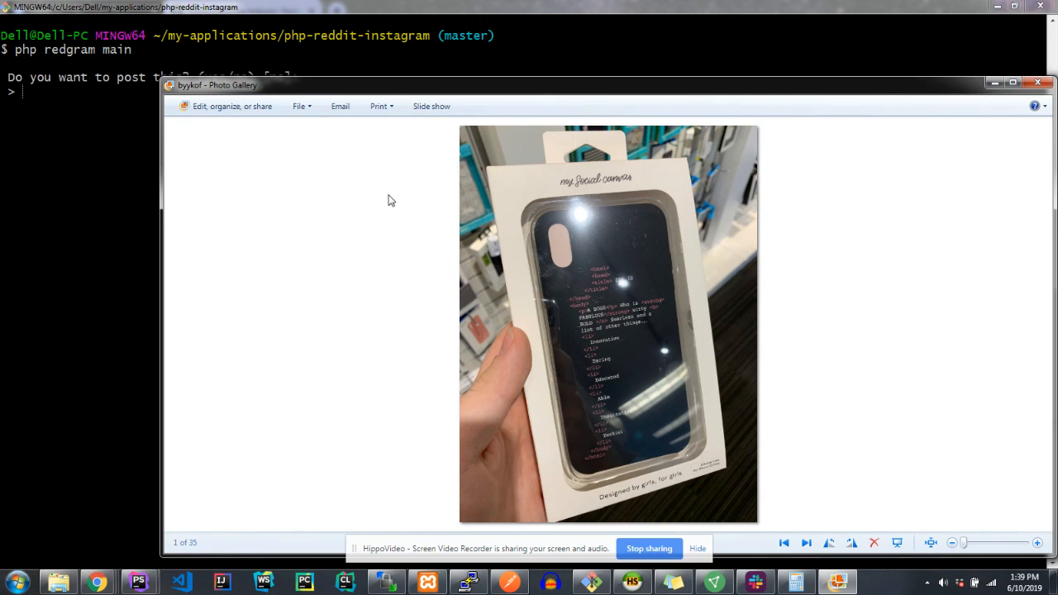
{"action": "mouse_move", "coordinate": [620, 365]}
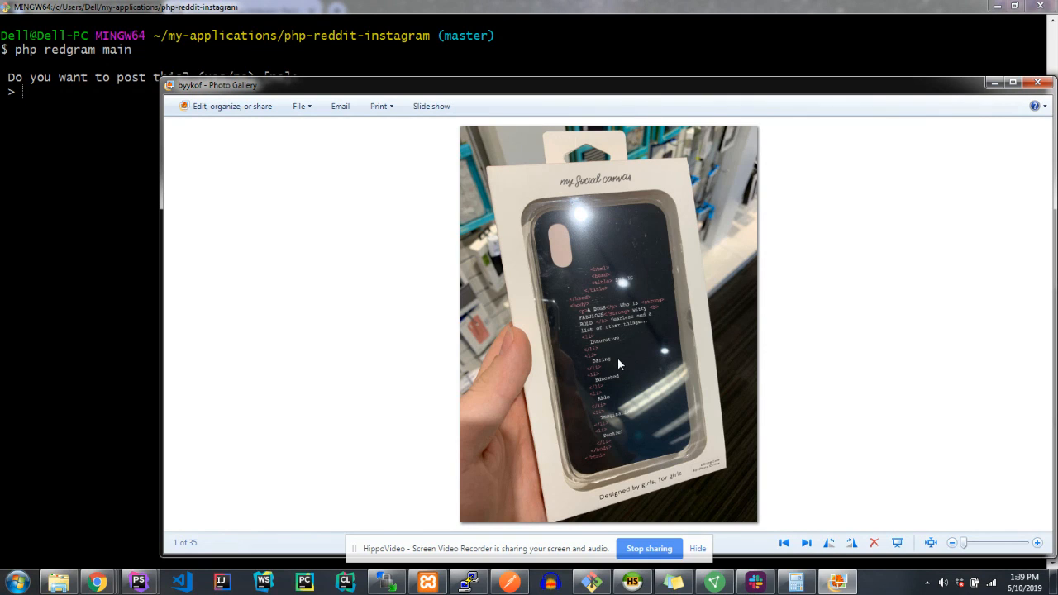
{"action": "mouse_move", "coordinate": [617, 351]}
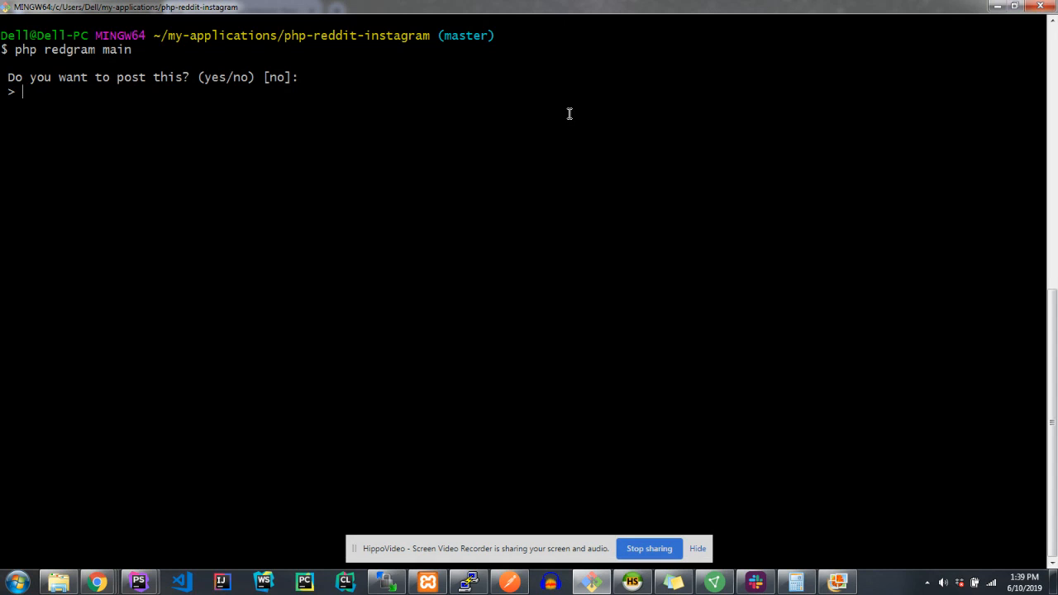
- Decline the phone-case photo, then preview and close the getTomorrowsDate code meme
{"action": "type", "text": "no"}
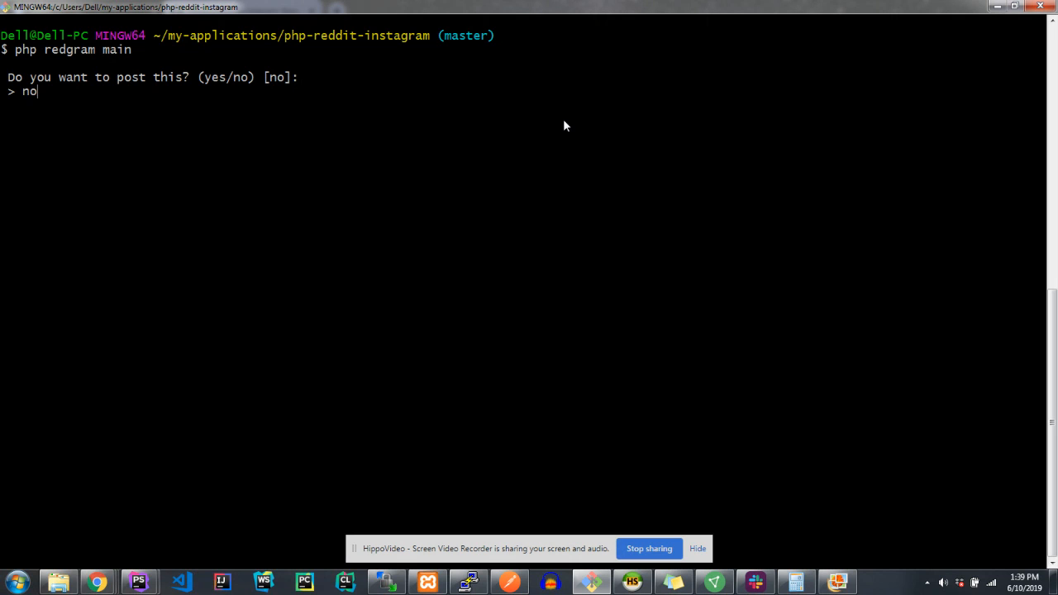
{"action": "key", "text": "enter"}
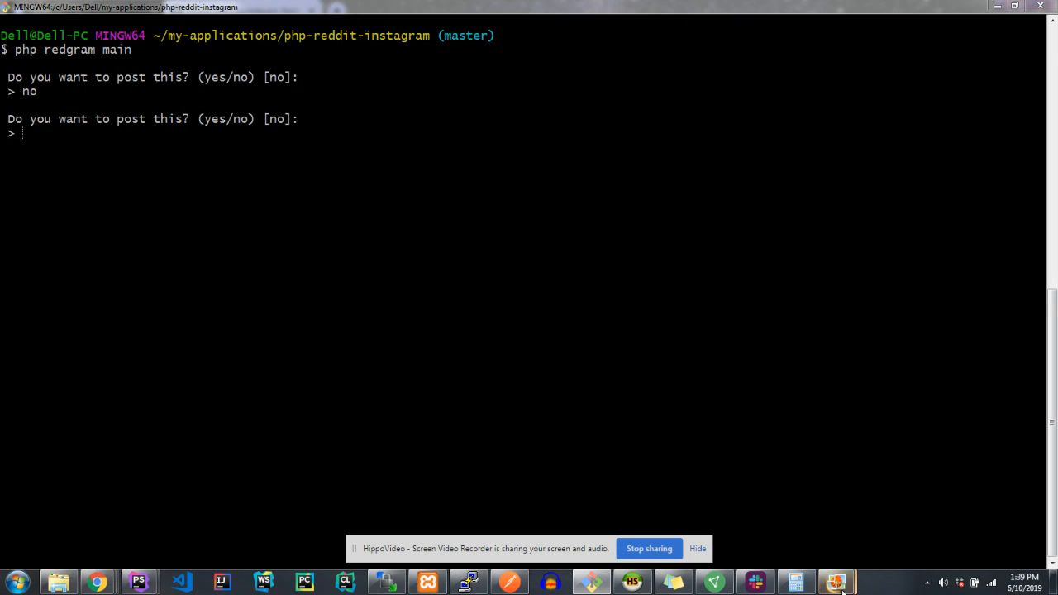
{"action": "left_click", "coordinate": [837, 583]}
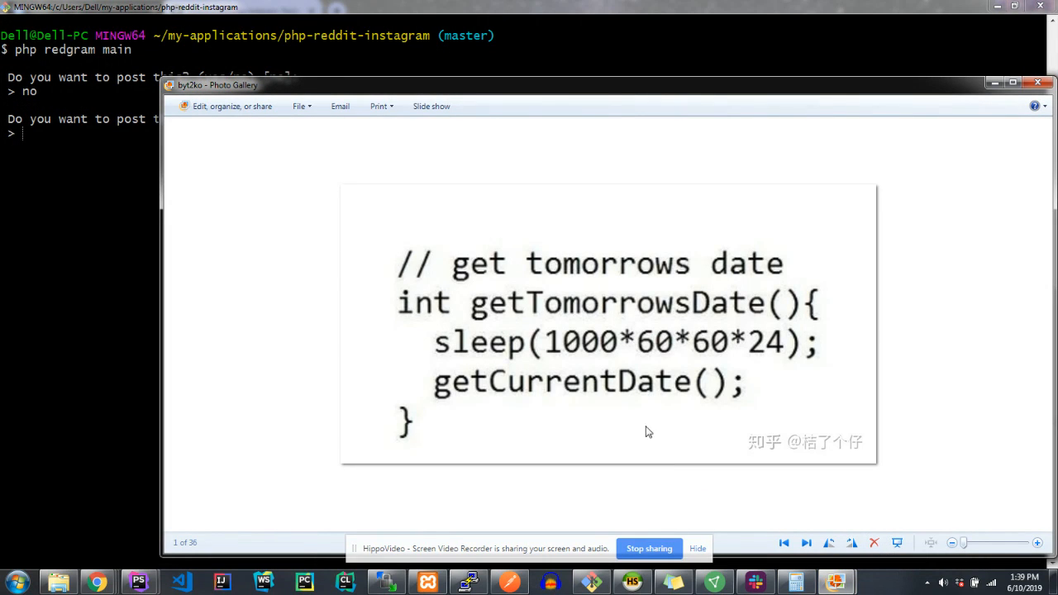
{"action": "mouse_move", "coordinate": [267, 287]}
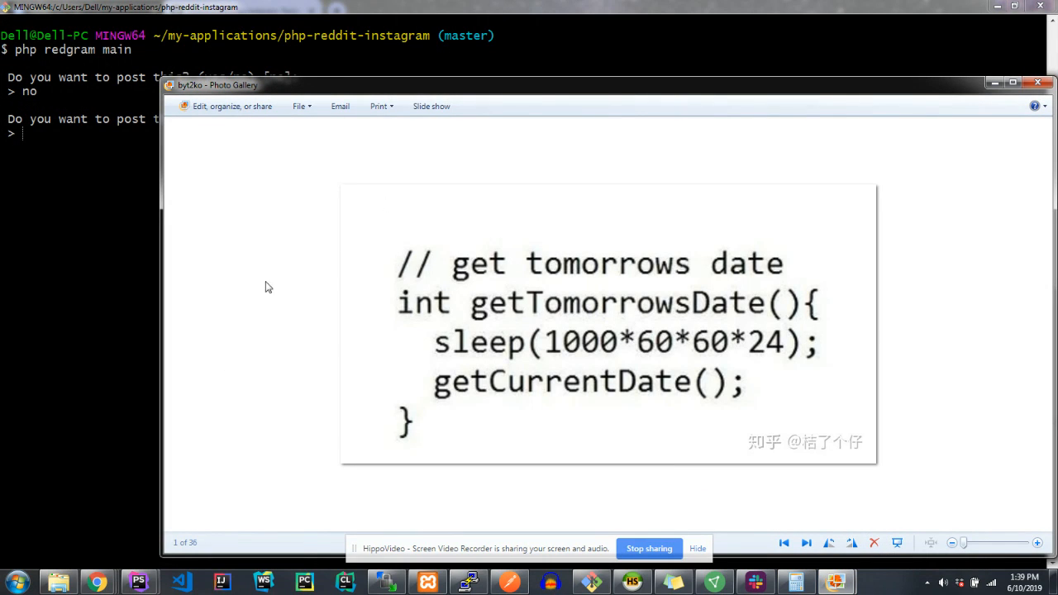
{"action": "mouse_move", "coordinate": [214, 355]}
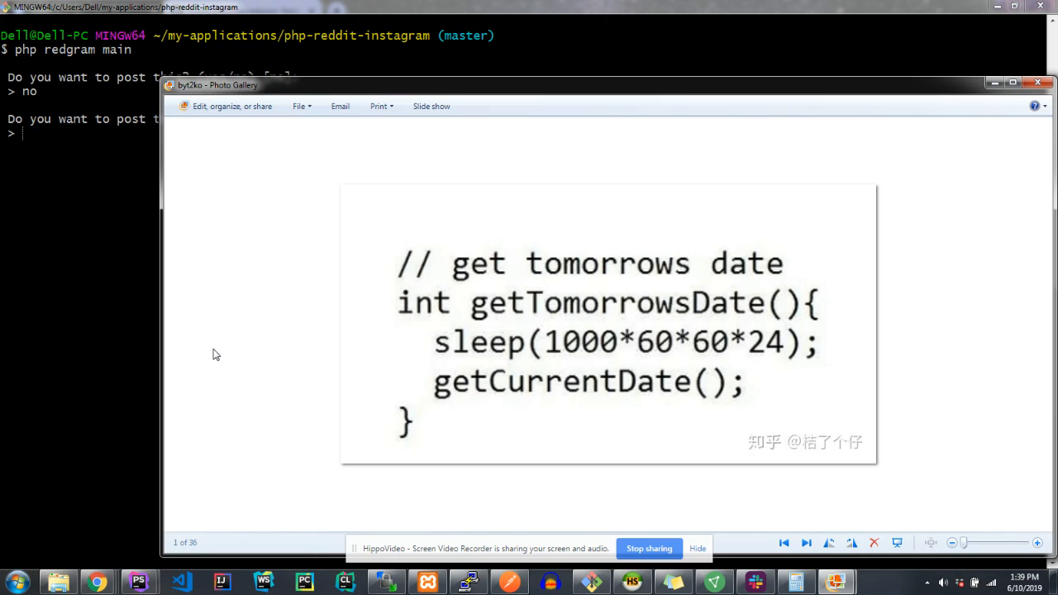
{"action": "mouse_move", "coordinate": [204, 358]}
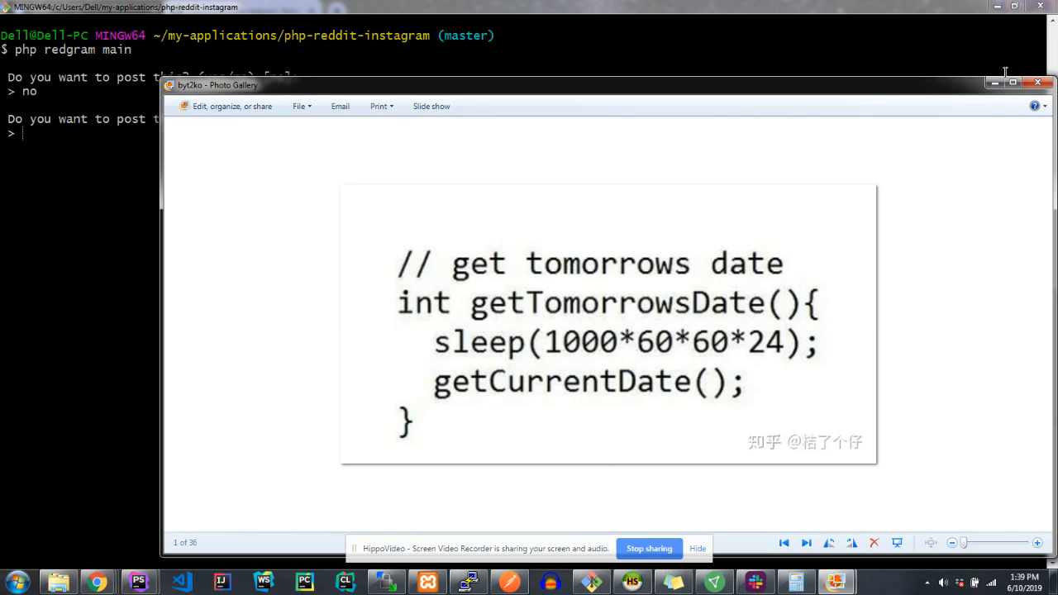
{"action": "left_click", "coordinate": [1039, 82]}
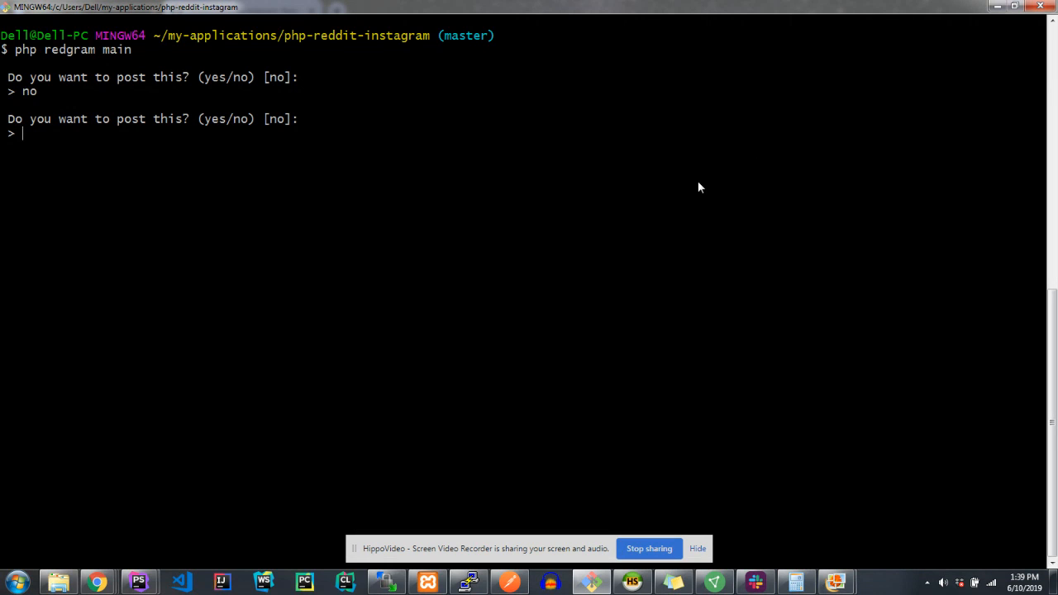
- Answer 'no' to the code meme and scroll the 239-post icodestuff.io profile
{"action": "type", "text": "no"}
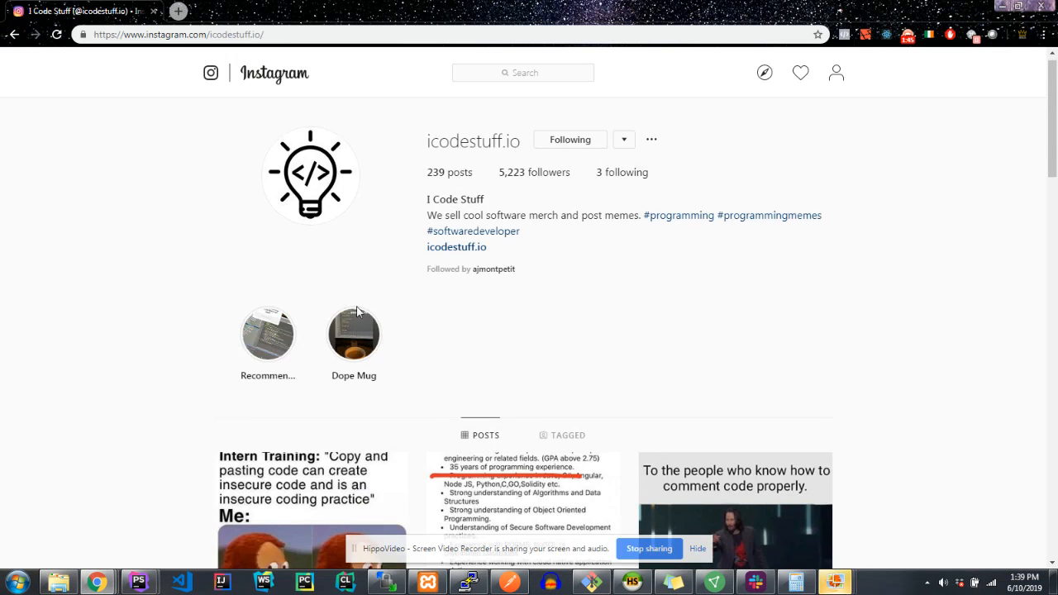
{"action": "scroll", "scroll_direction": "down", "scroll_amount": 3}
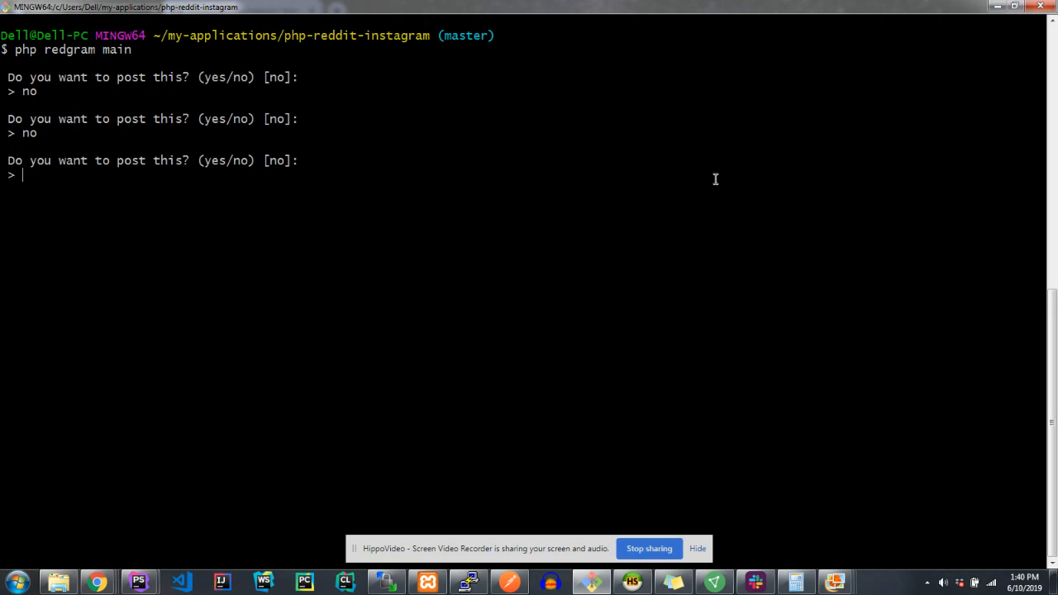
- Answer 'no' to the book-spine photo to see the next image
{"action": "type", "text": "no"}
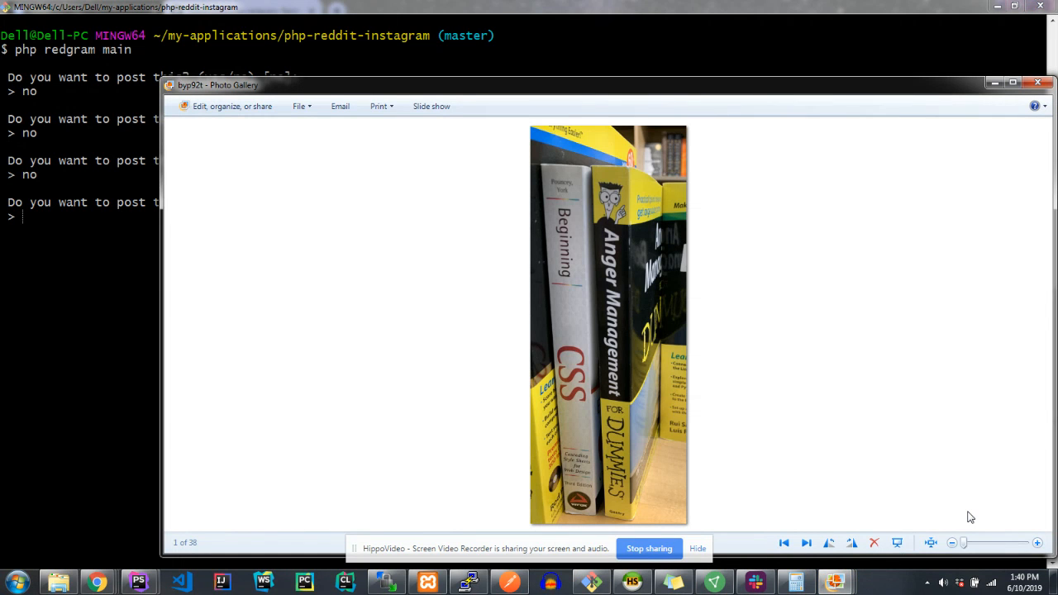
{"action": "mouse_move", "coordinate": [983, 105]}
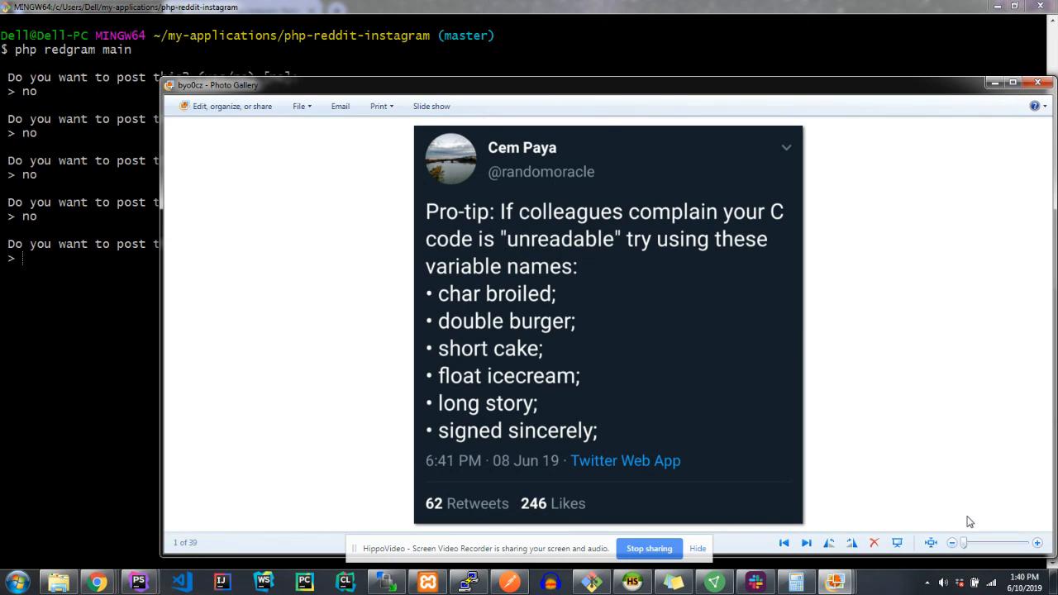
{"action": "mouse_move", "coordinate": [992, 103]}
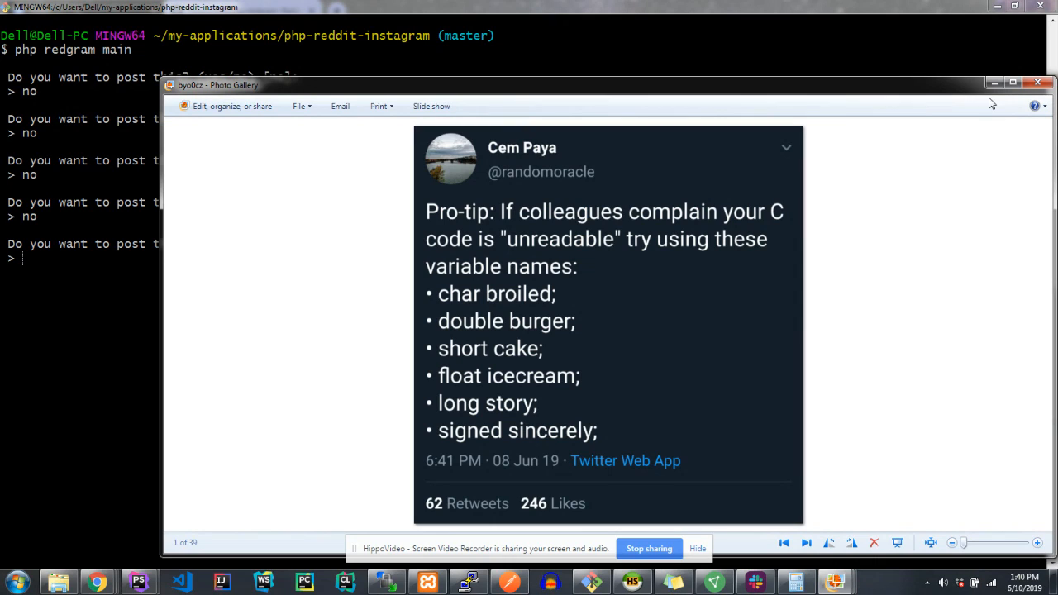
{"action": "mouse_move", "coordinate": [994, 85]}
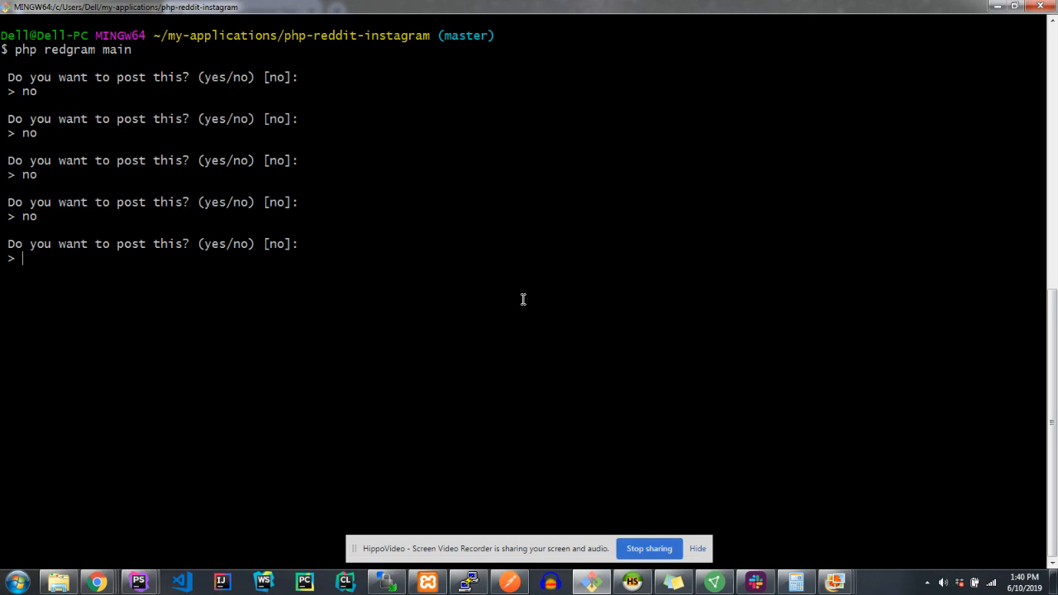
- Answer 'yes' to post the Pro-tip C variable names tweet
{"action": "type", "text": "yes"}
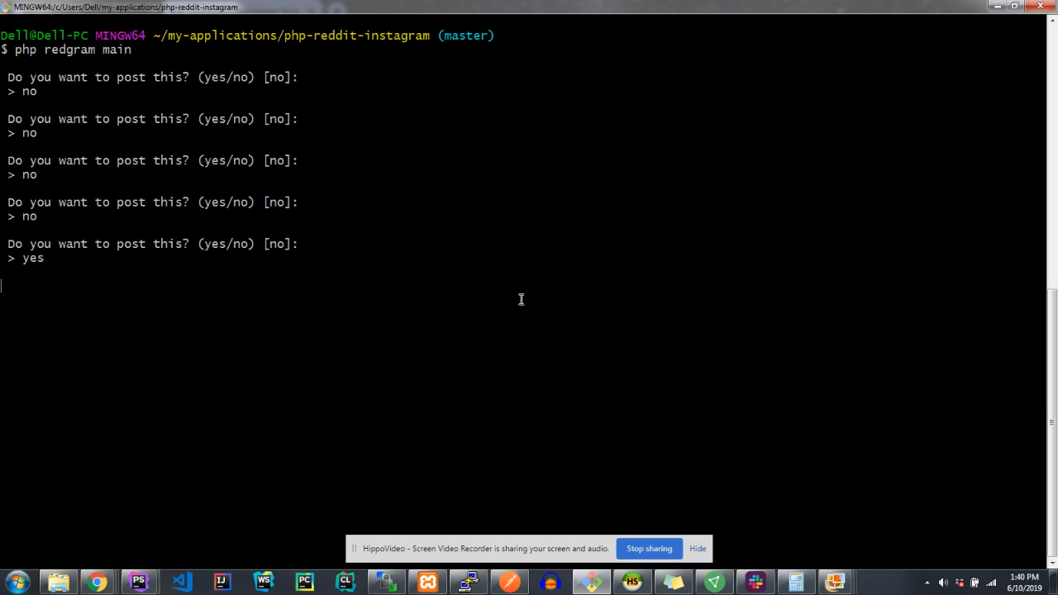
{"action": "key", "text": "enter"}
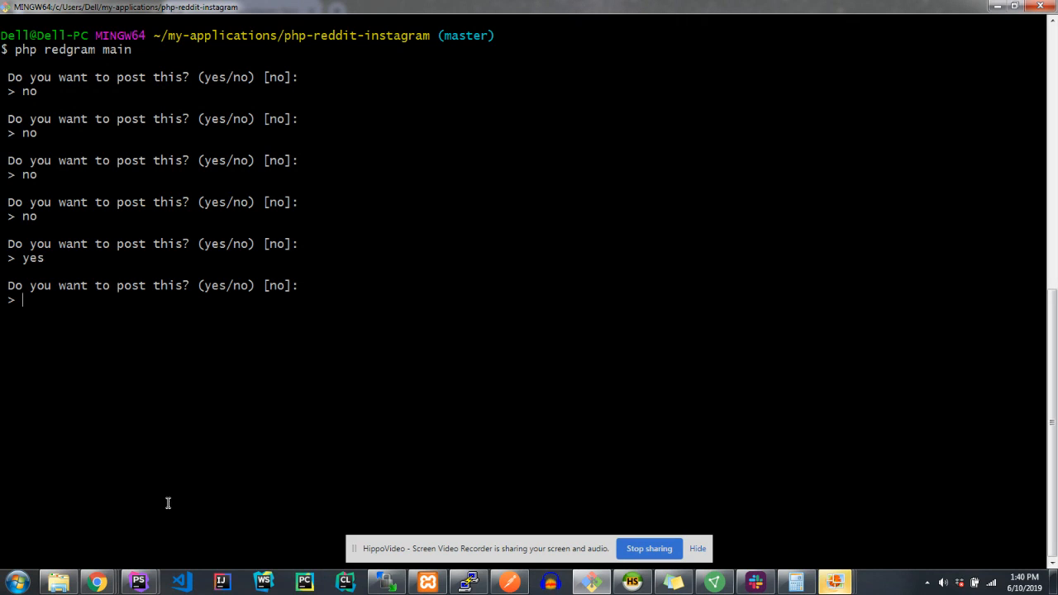
{"action": "mouse_move", "coordinate": [345, 521]}
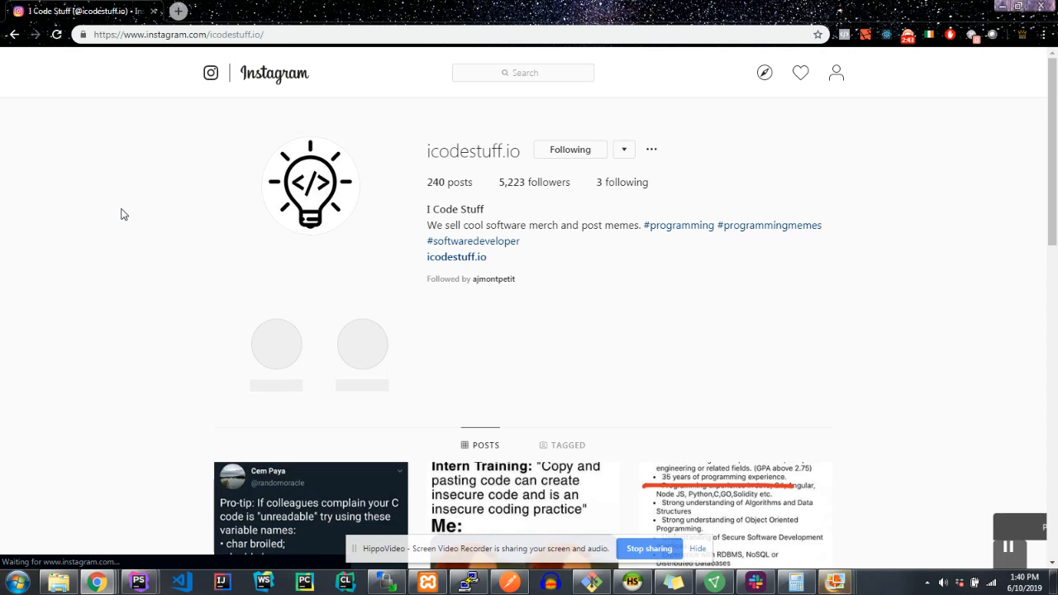
- Open the newest variable names post and highlight its hashtag caption
{"action": "scroll", "scroll_direction": "down", "scroll_amount": 3}
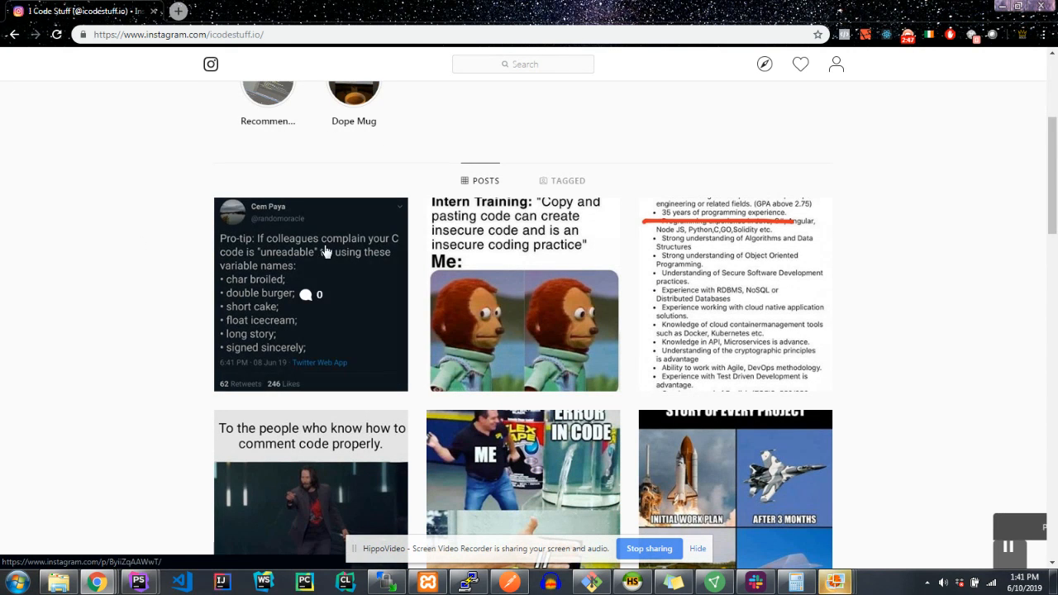
{"action": "left_click", "coordinate": [310, 310]}
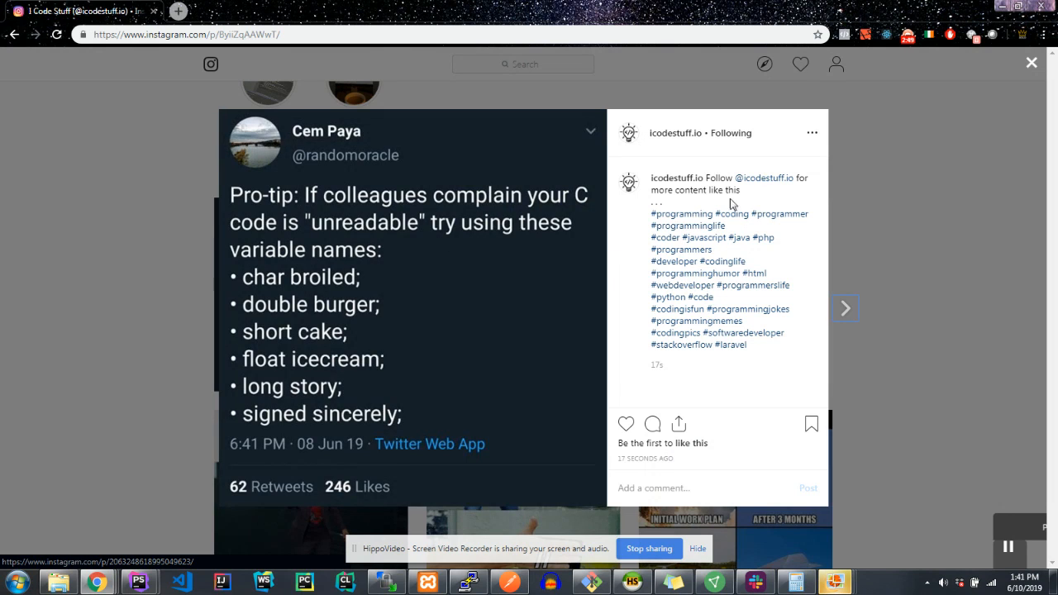
{"action": "left_click_drag", "start_coordinate": [711, 178], "coordinate": [742, 190]}
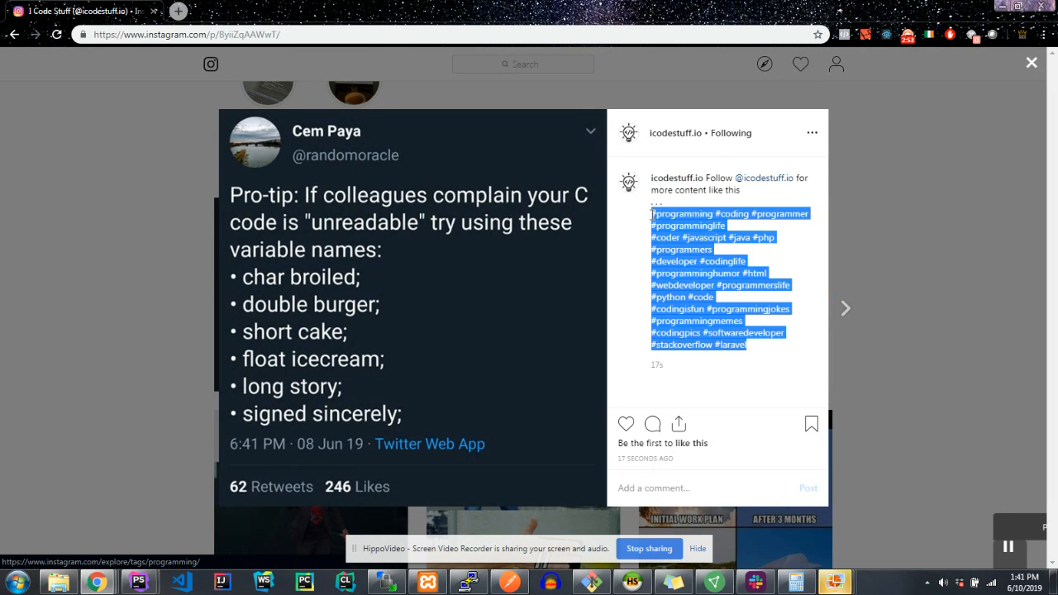
{"action": "mouse_move", "coordinate": [682, 226]}
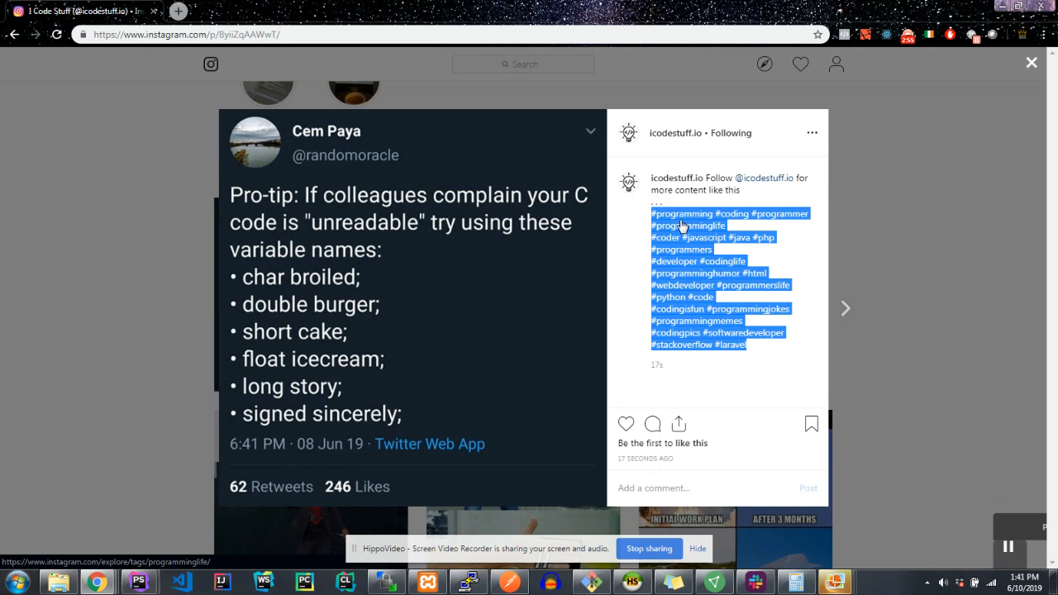